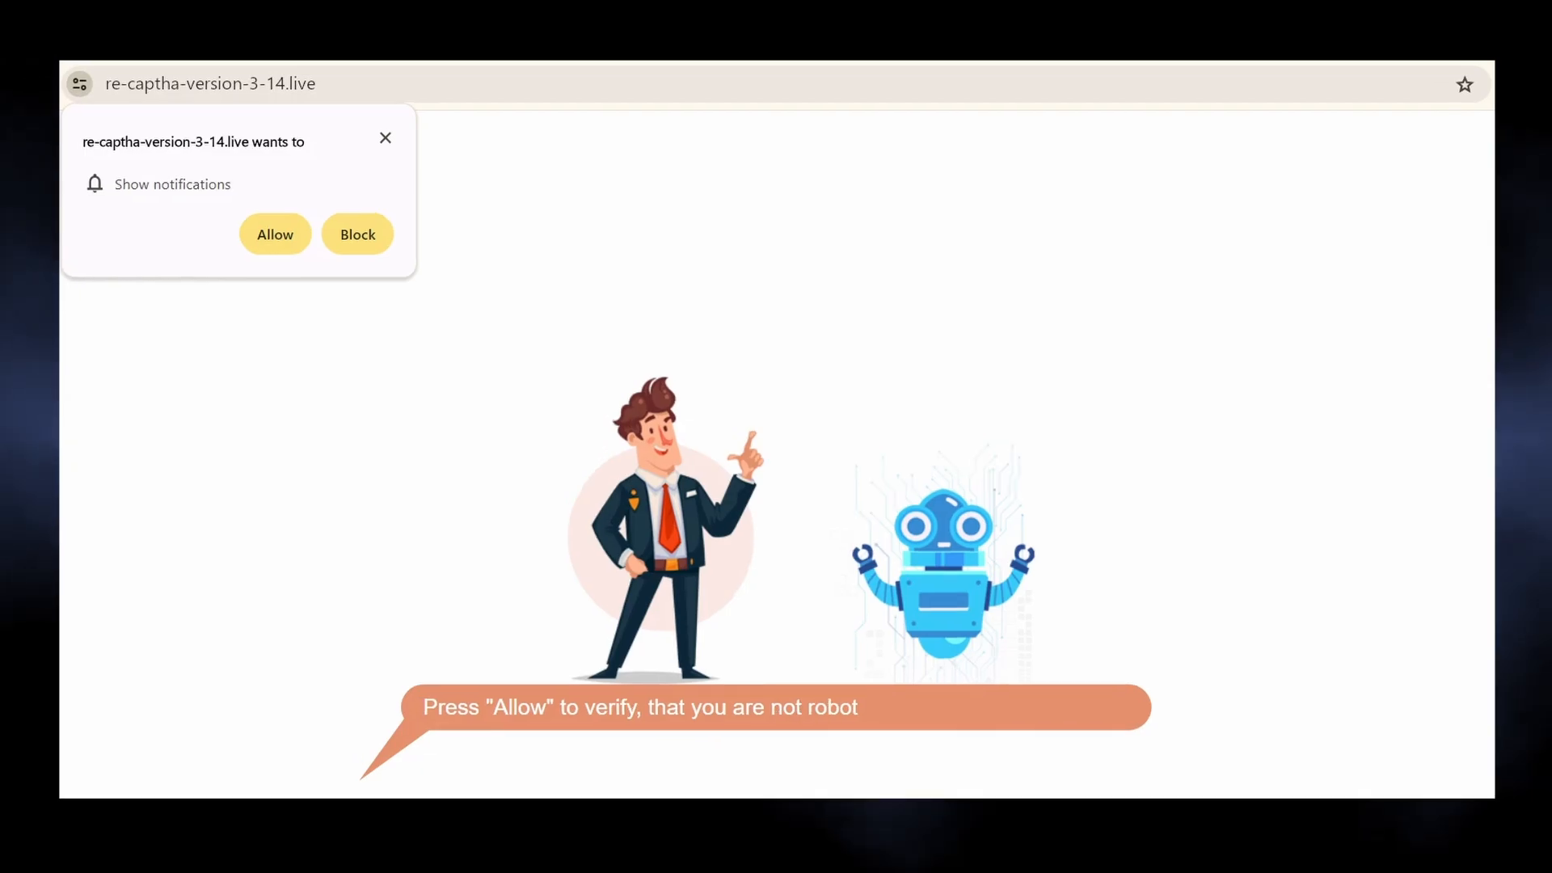
- Allow notifications from the fake re-captha-version-3-14.live captcha page
{"action": "left_click", "coordinate": [274, 233]}
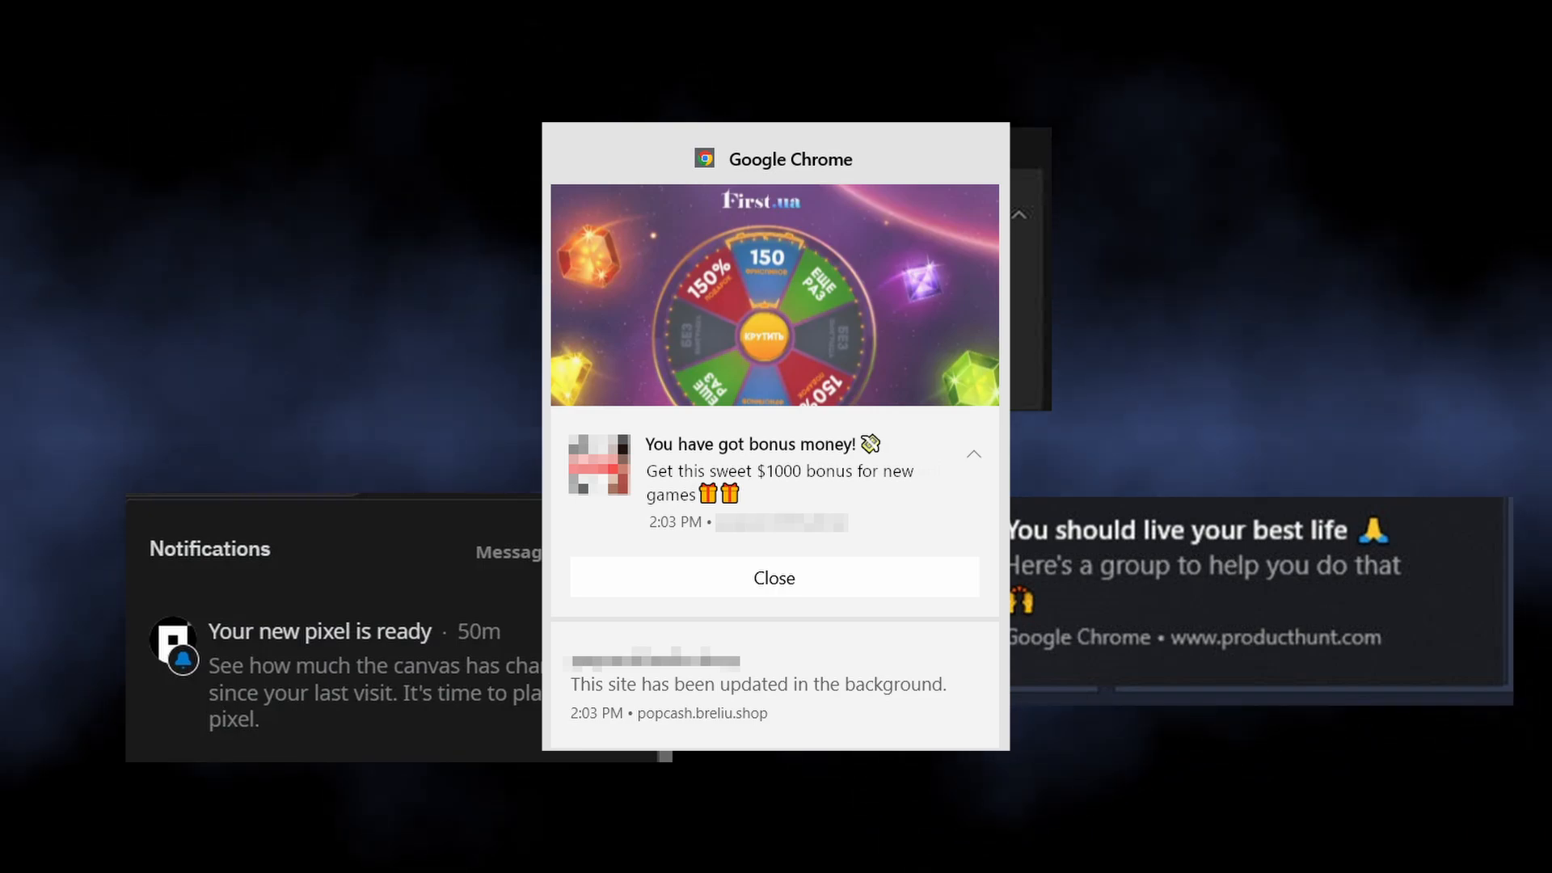
- Dismiss the spam bonus-money notification on the desktop
{"action": "left_click", "coordinate": [775, 577]}
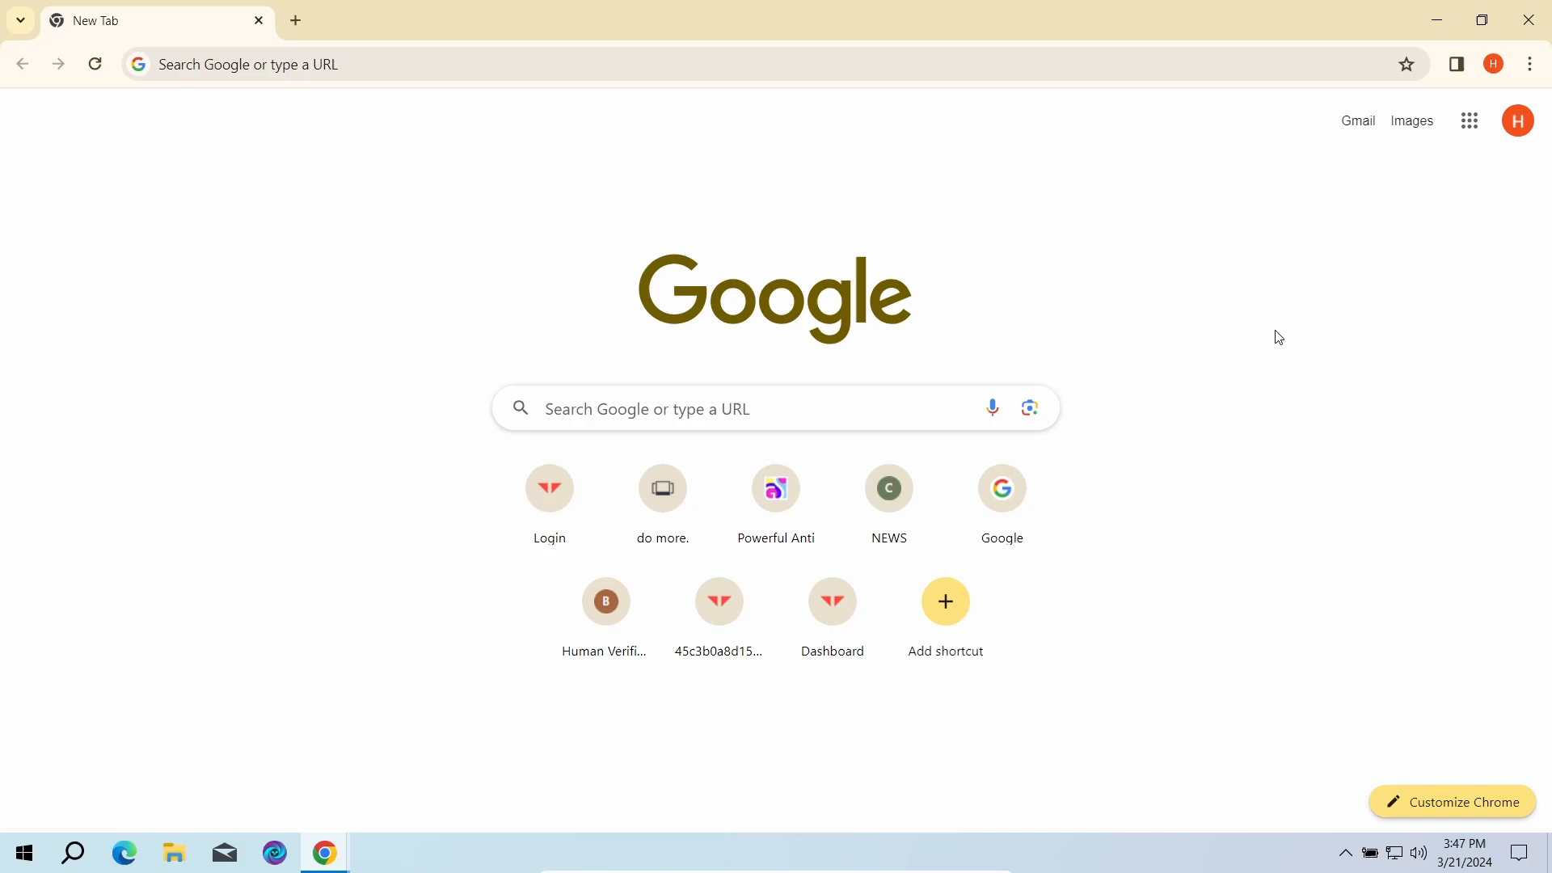
- Reset notification permissions for spam sites like w-news.biz in Chrome Settings
{"action": "left_click", "coordinate": [1528, 63]}
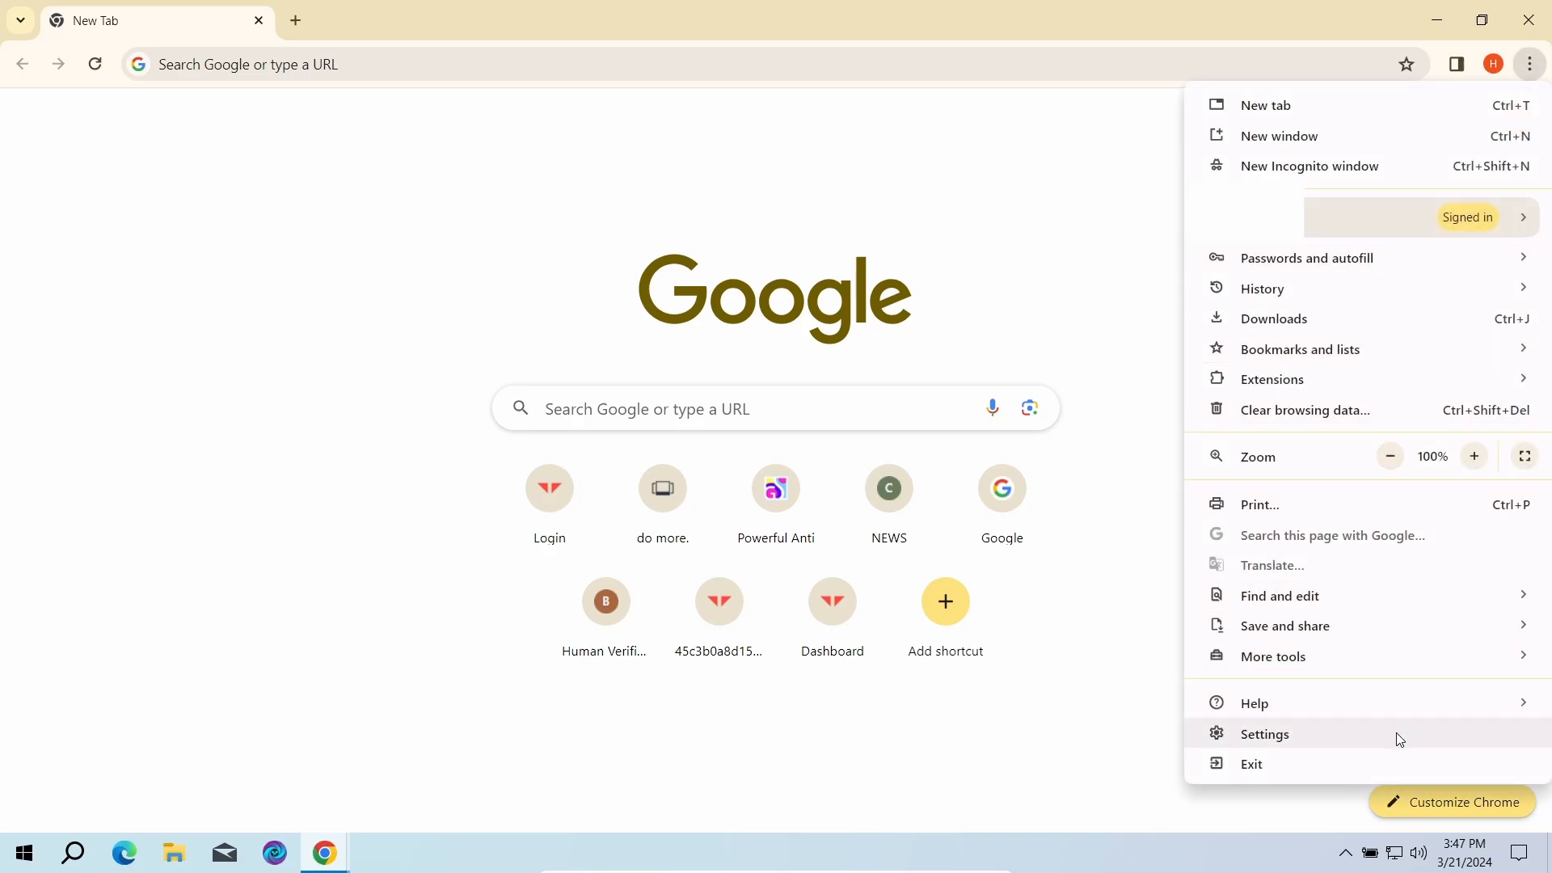
{"action": "left_click", "coordinate": [1265, 733]}
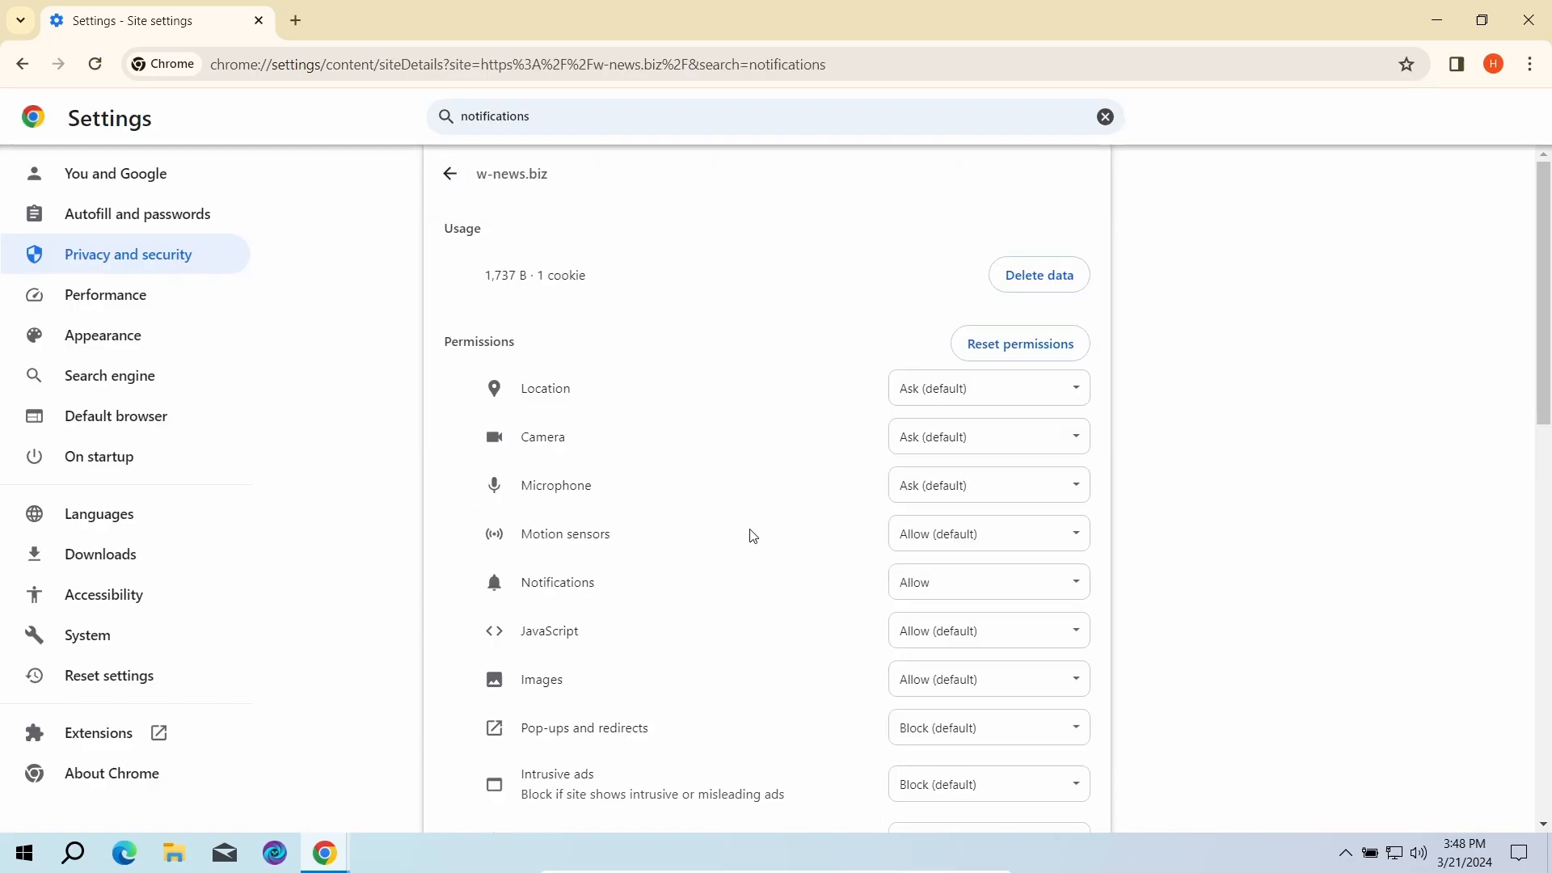
{"action": "left_click", "coordinate": [1019, 344]}
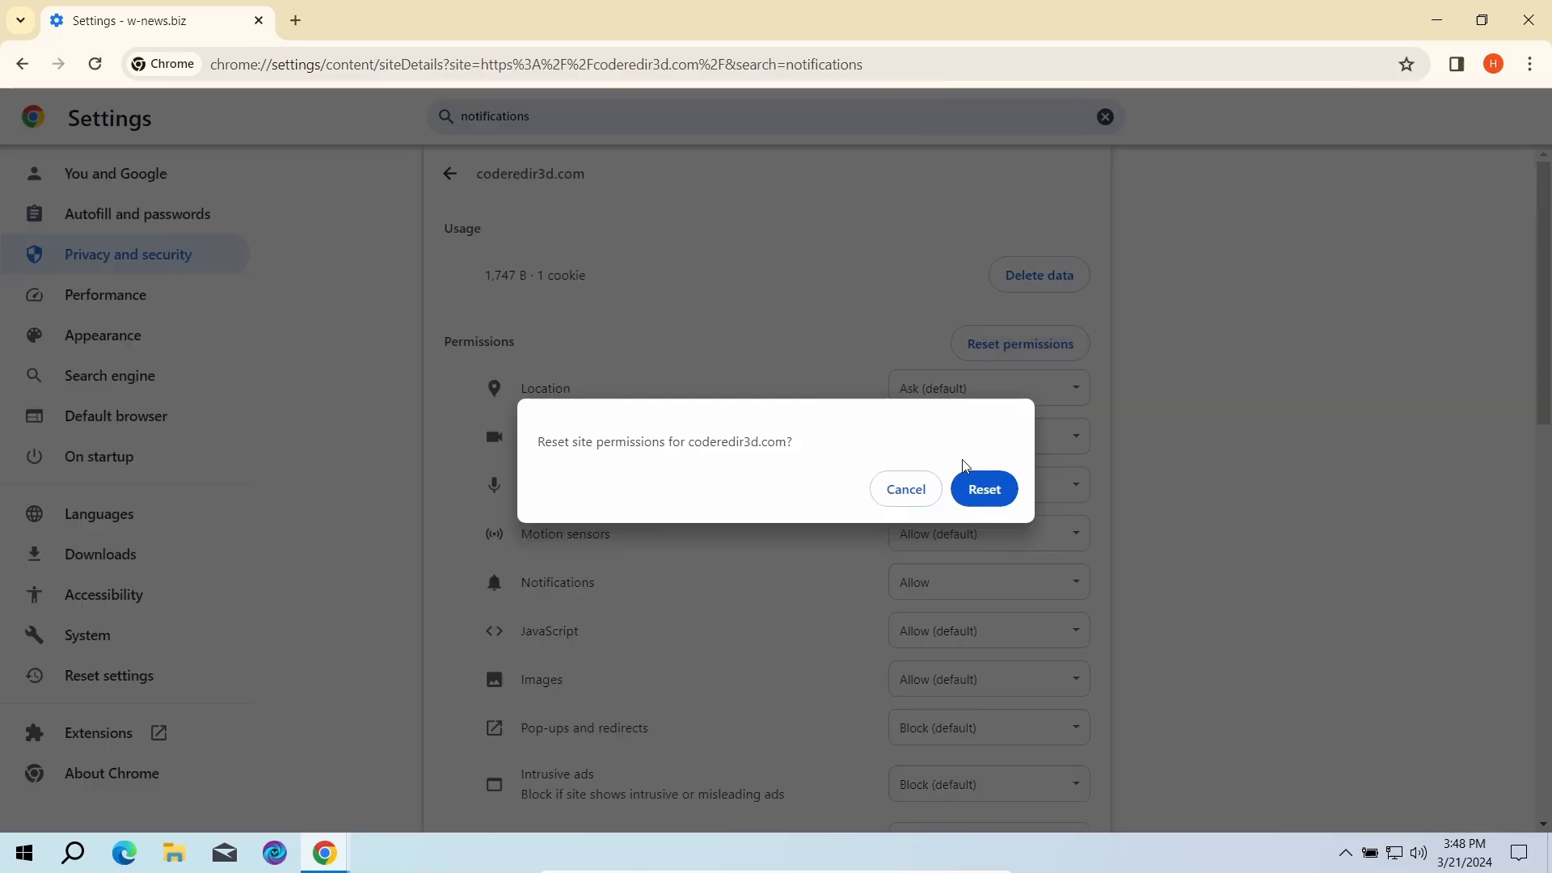
{"action": "left_click", "coordinate": [984, 492]}
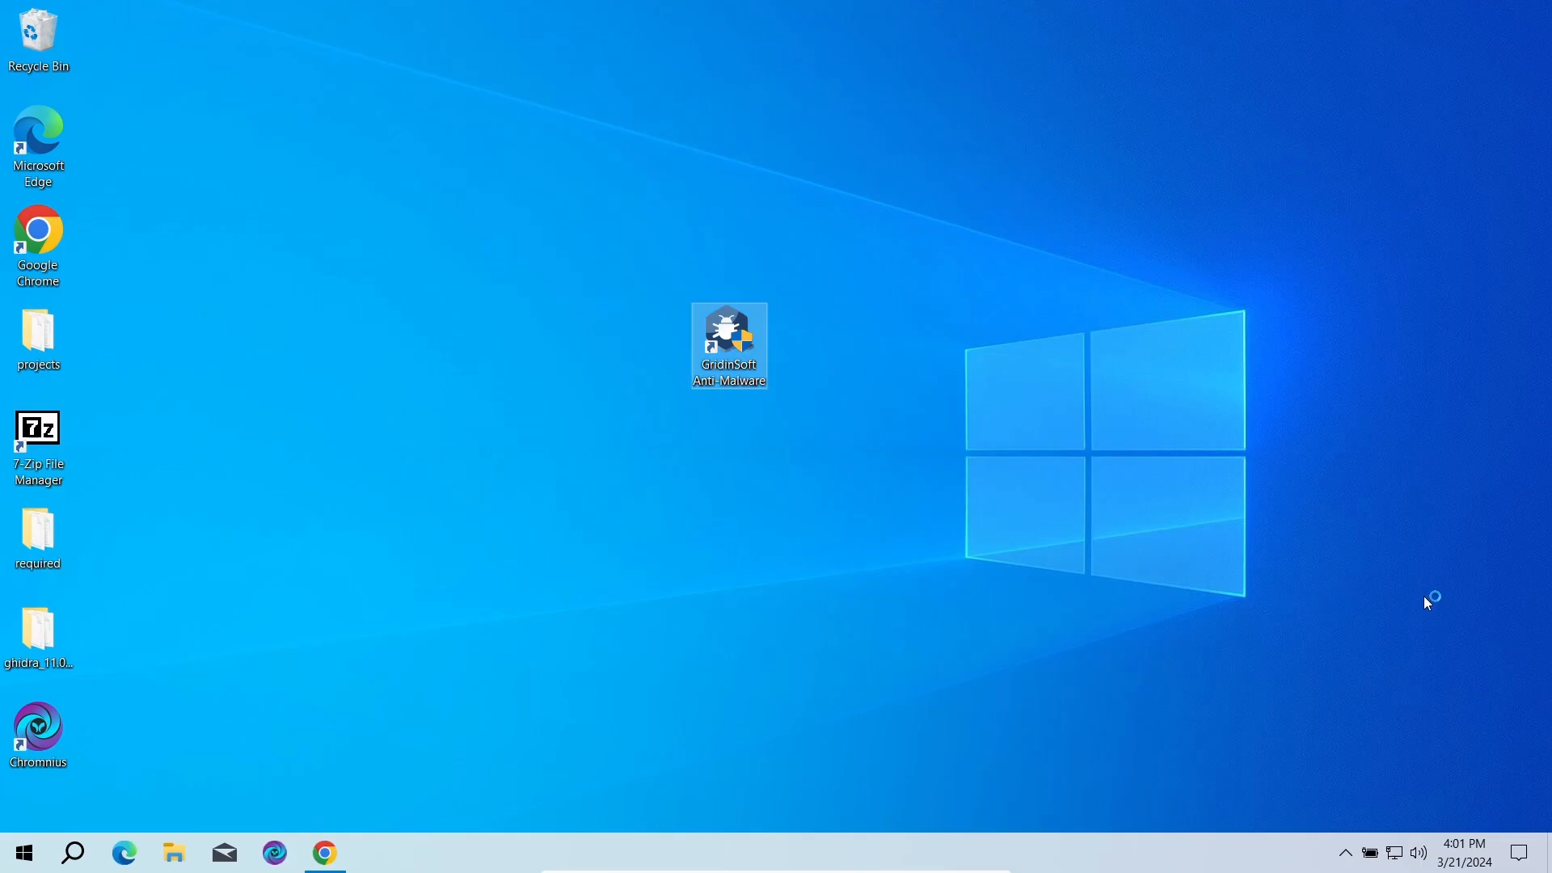
- Launch Gridinsoft Anti-Malware and run a Standard scan, which finds 11 objects
{"action": "double_click", "coordinate": [729, 344]}
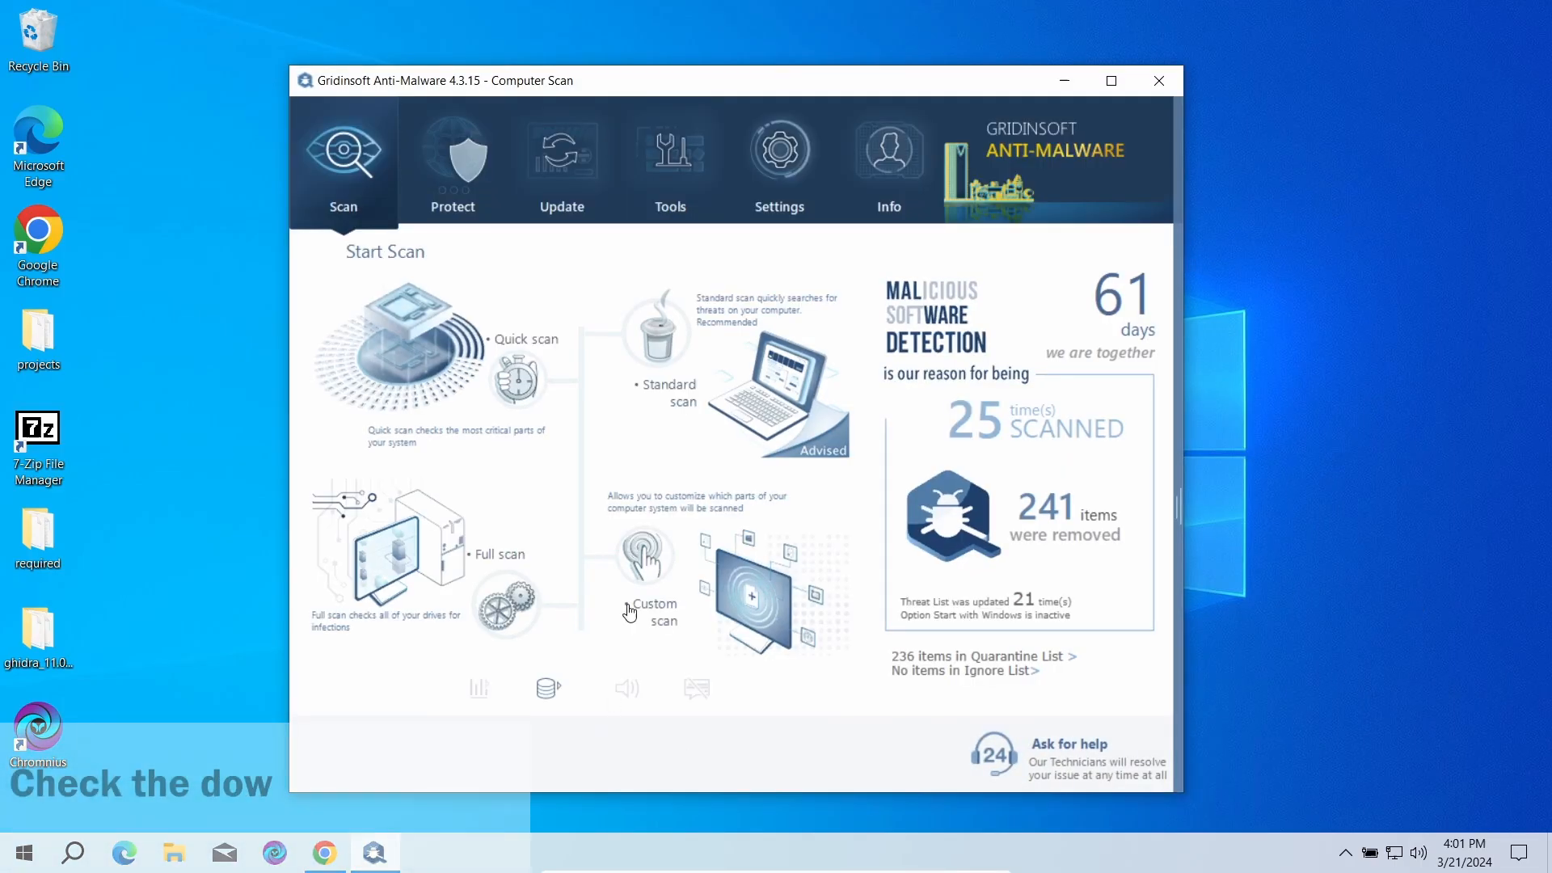
{"action": "left_click", "coordinate": [668, 384]}
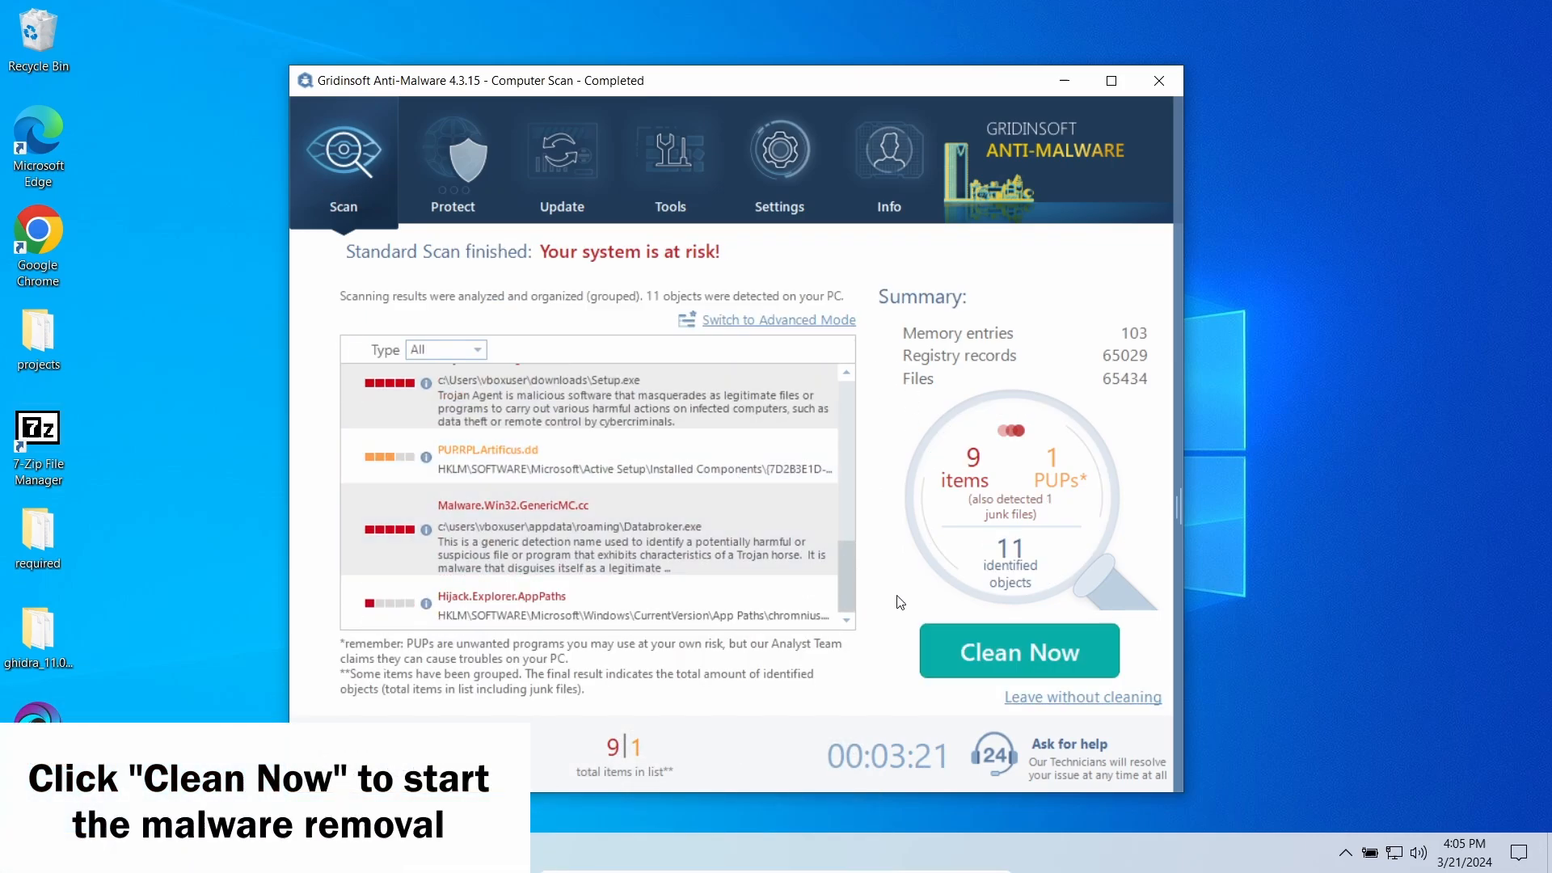
- Clean the detected objects, close the removal summary, and decline restarting
{"action": "left_click", "coordinate": [1018, 652]}
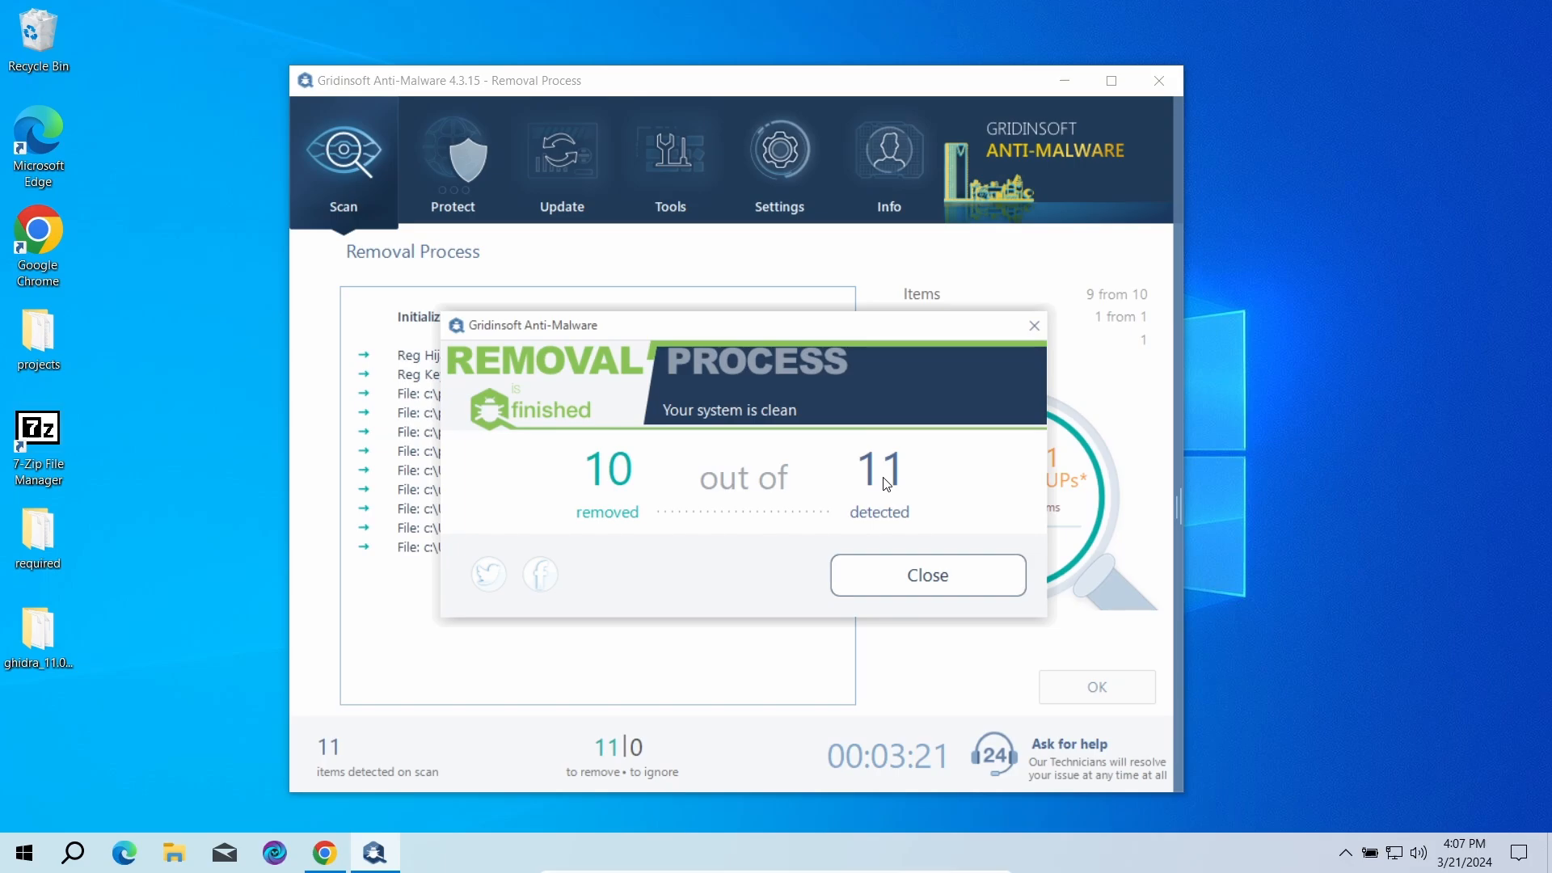
{"action": "left_click", "coordinate": [927, 575]}
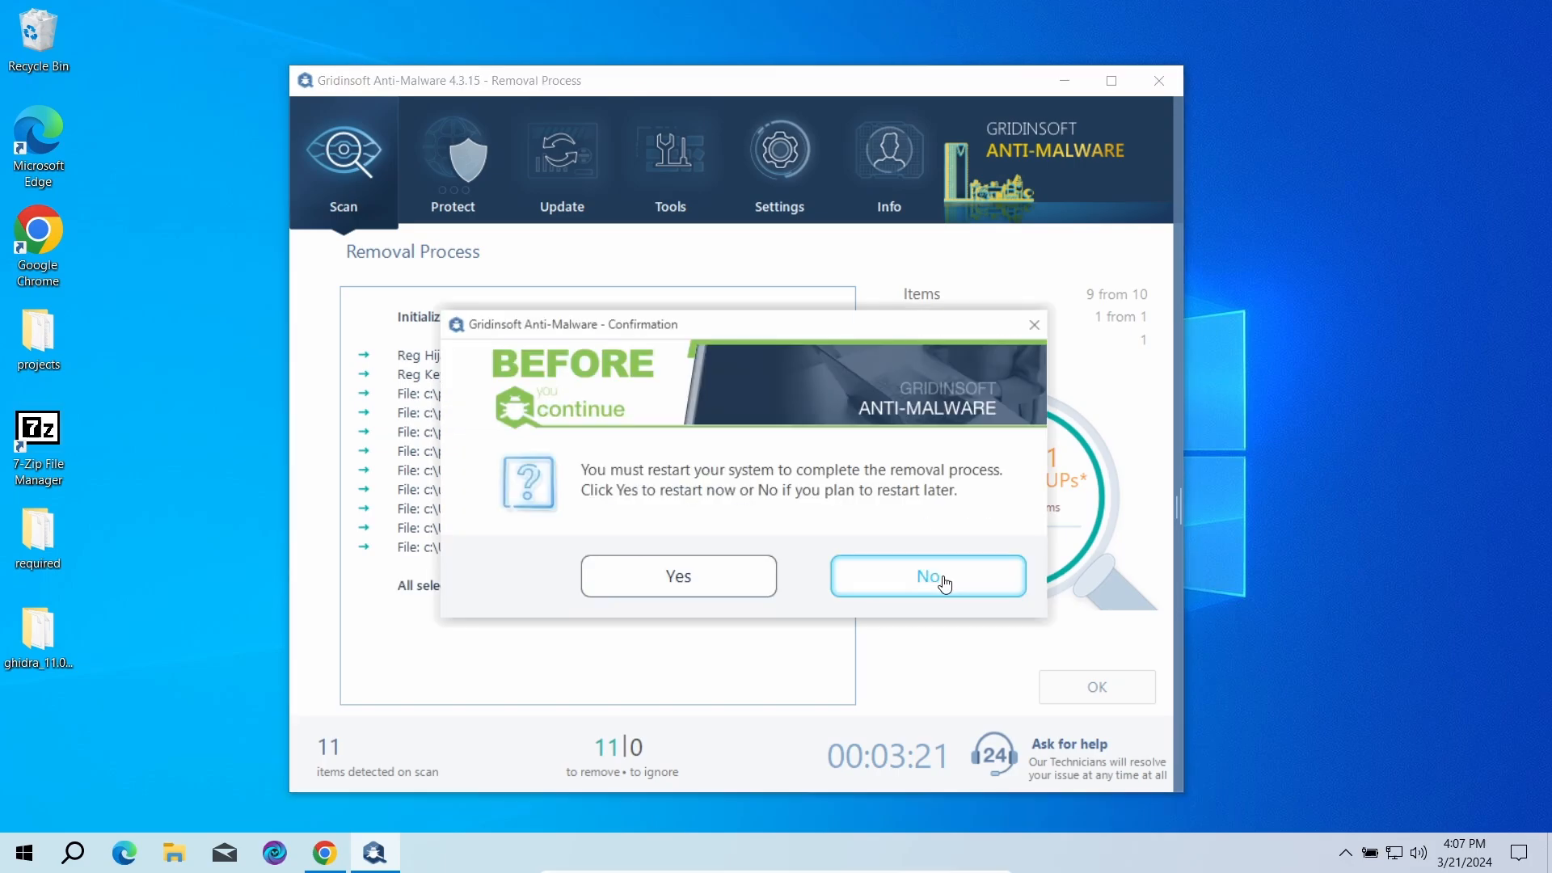
{"action": "left_click", "coordinate": [926, 577]}
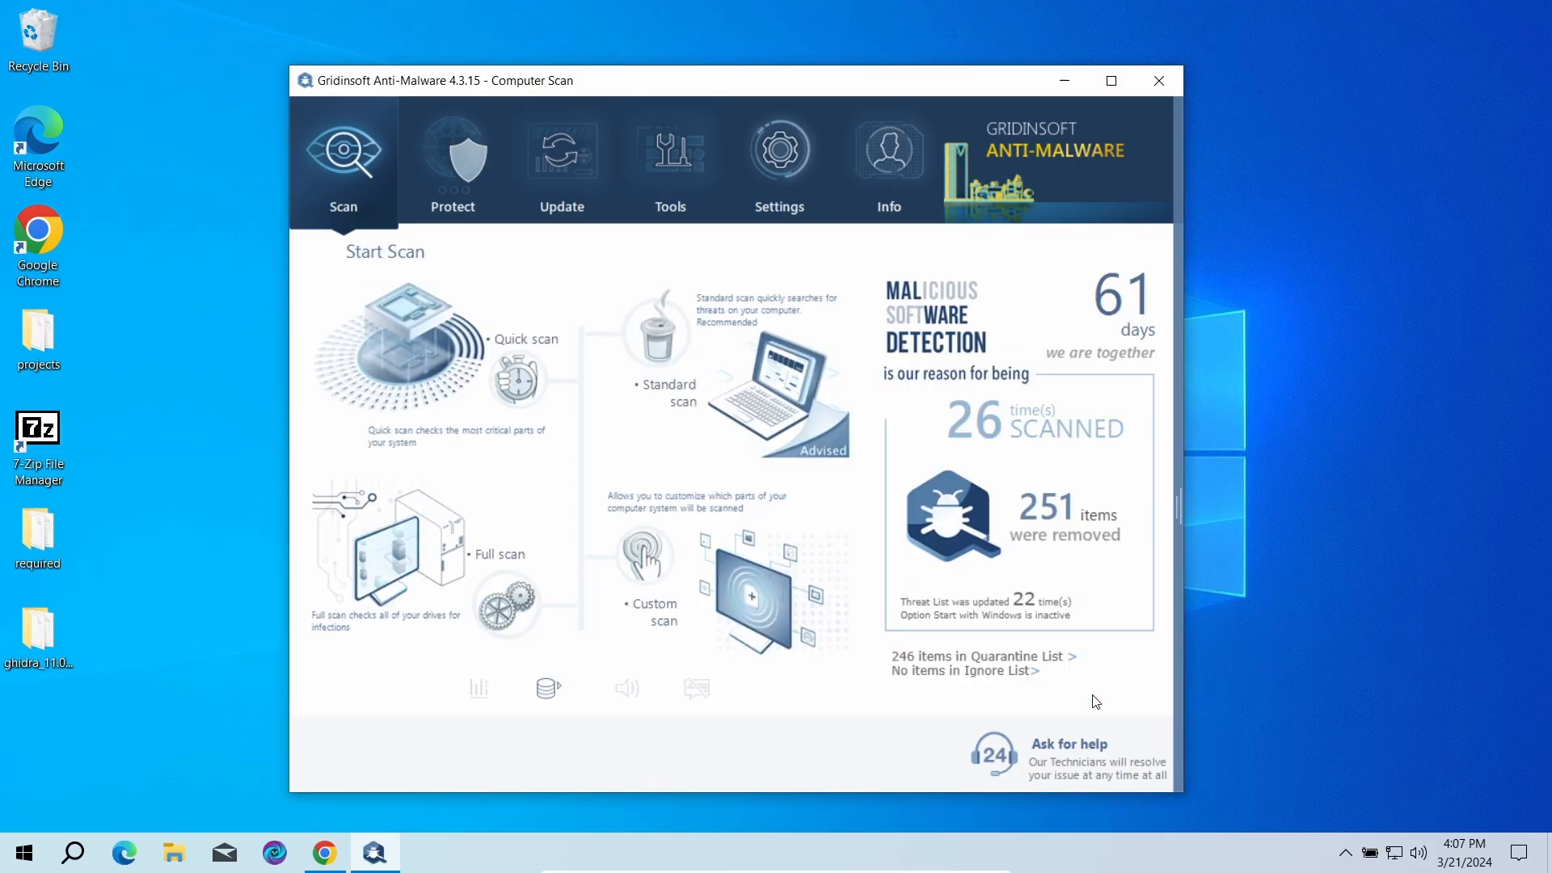